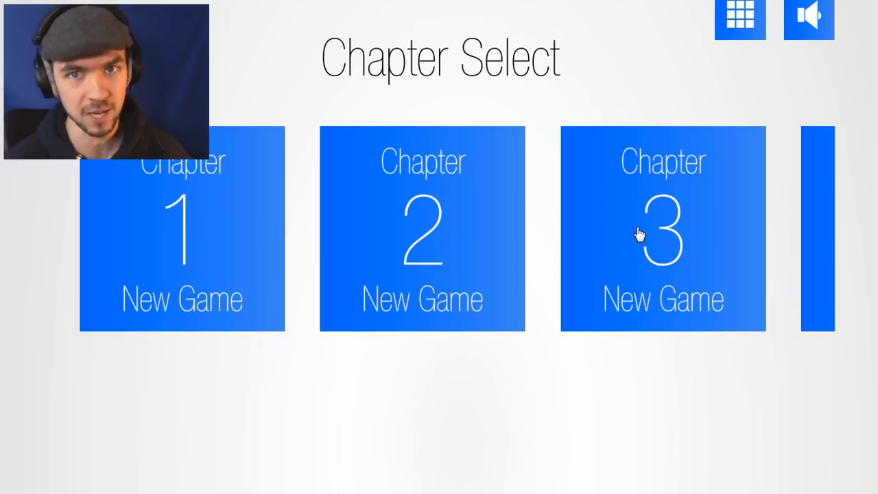
pyautogui.moveTo(544, 211)
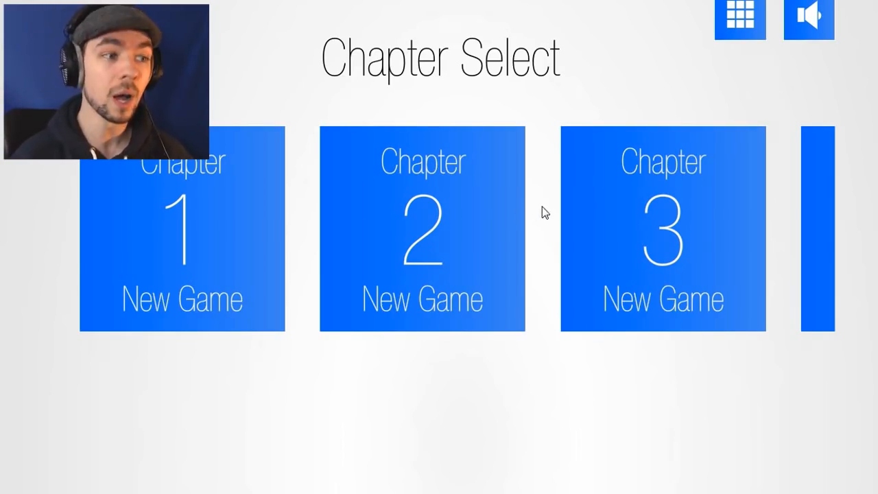
# Step: Select the Chapter 2 tile and choose New Game to reach 'I was once a bride'
pyautogui.click(421, 230)
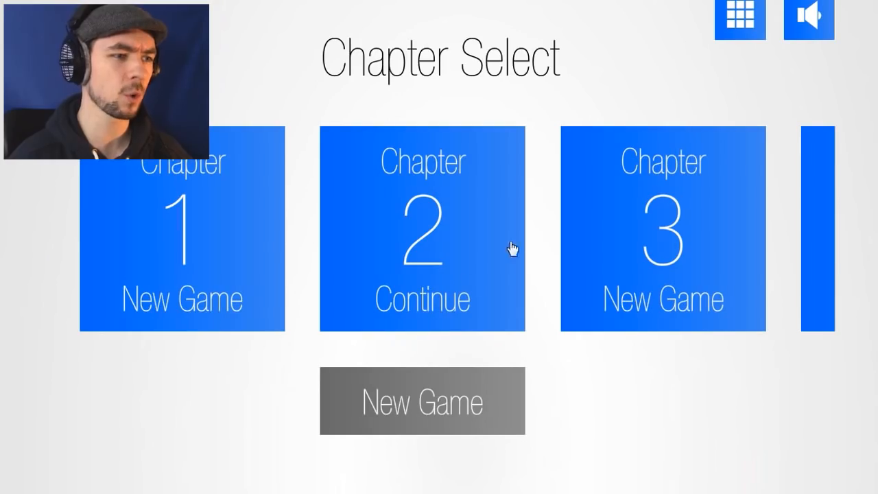
pyautogui.click(422, 230)
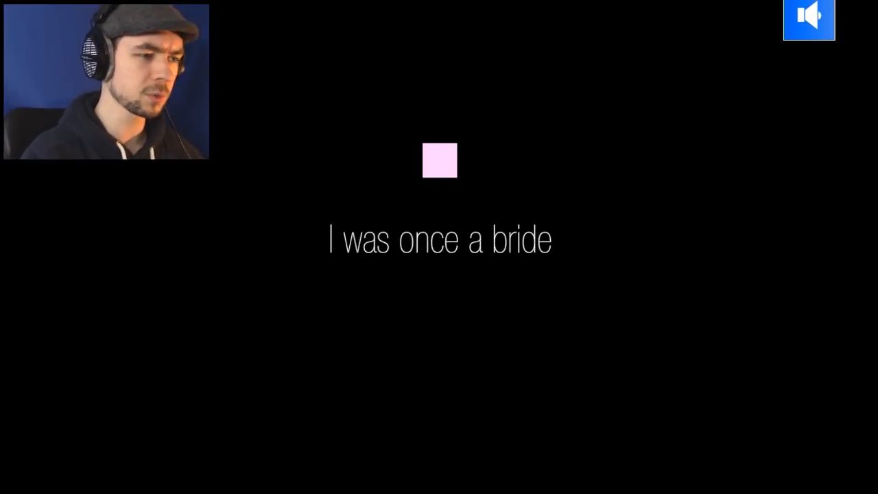